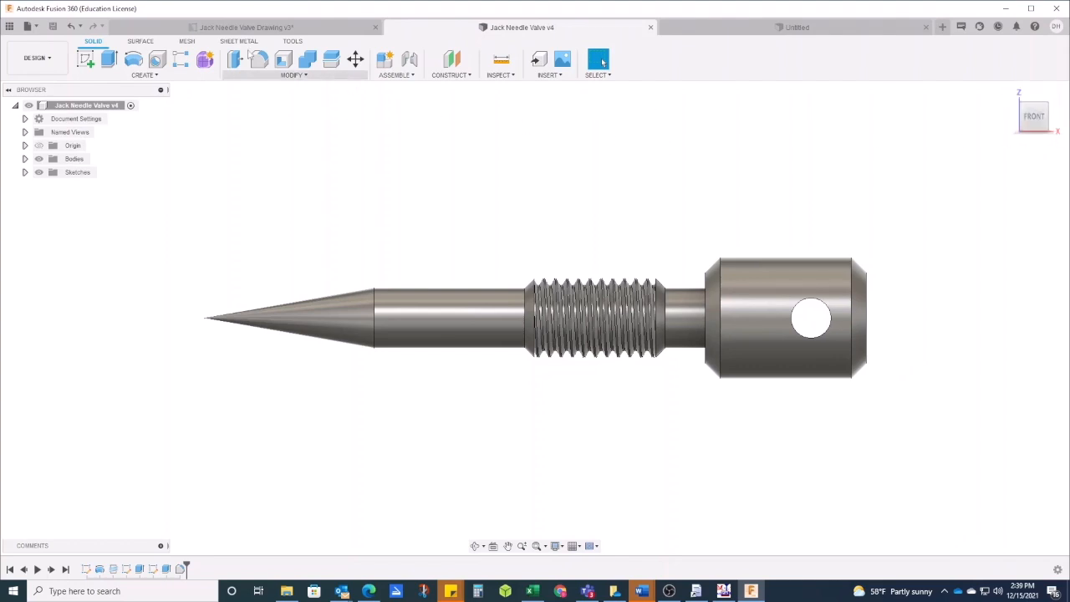
Show the Data Panel and scroll through the NGTC project's Jack parts and drawings
{"action": "left_click", "coordinate": [10, 27]}
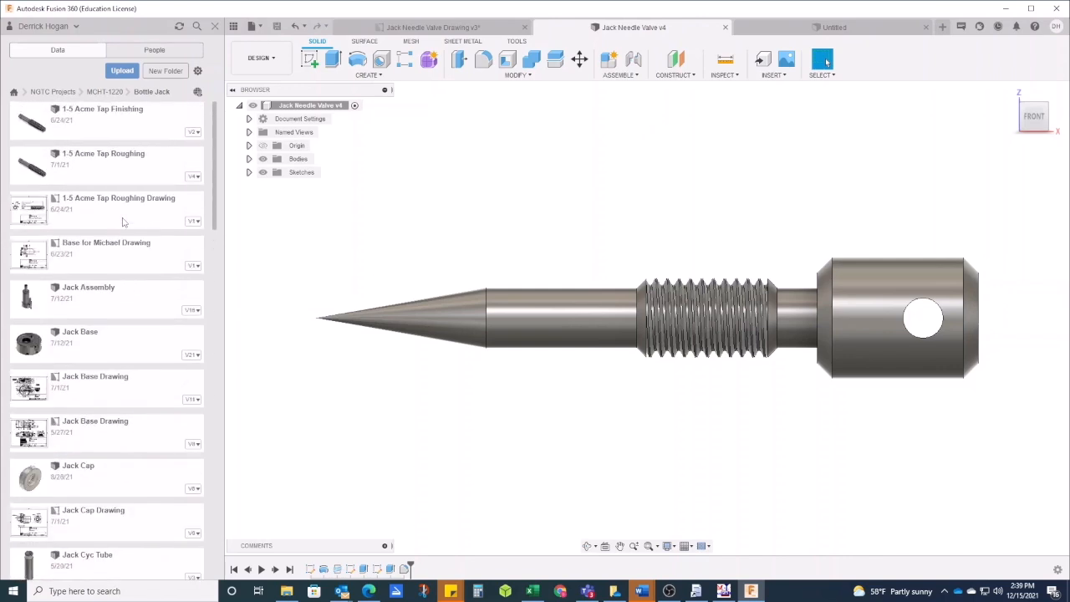
{"action": "scroll", "scroll_direction": "down", "scroll_amount": 3}
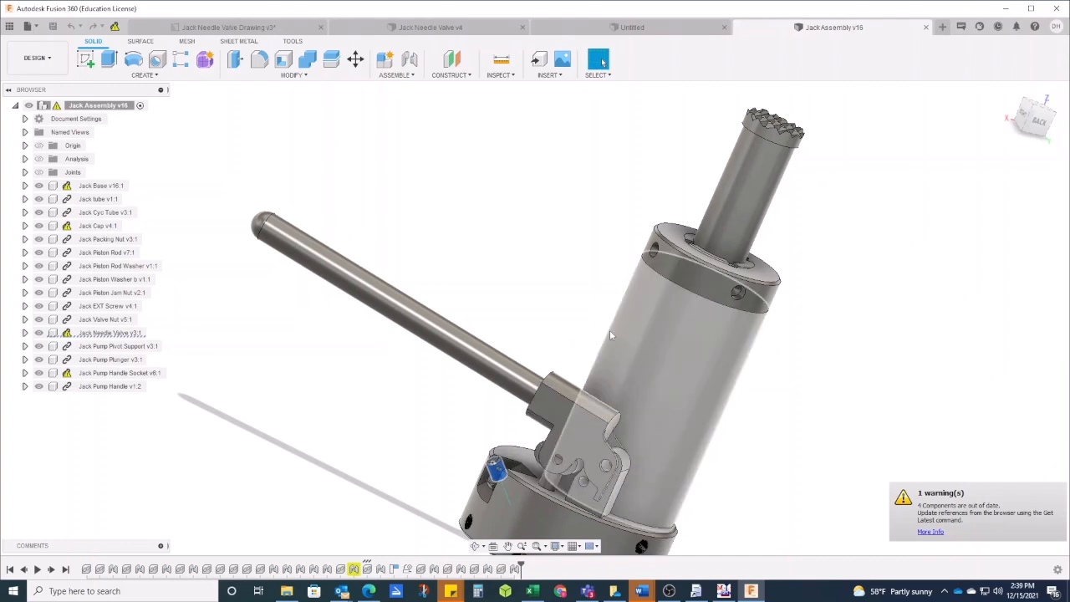
{"action": "mouse_move", "coordinate": [653, 358]}
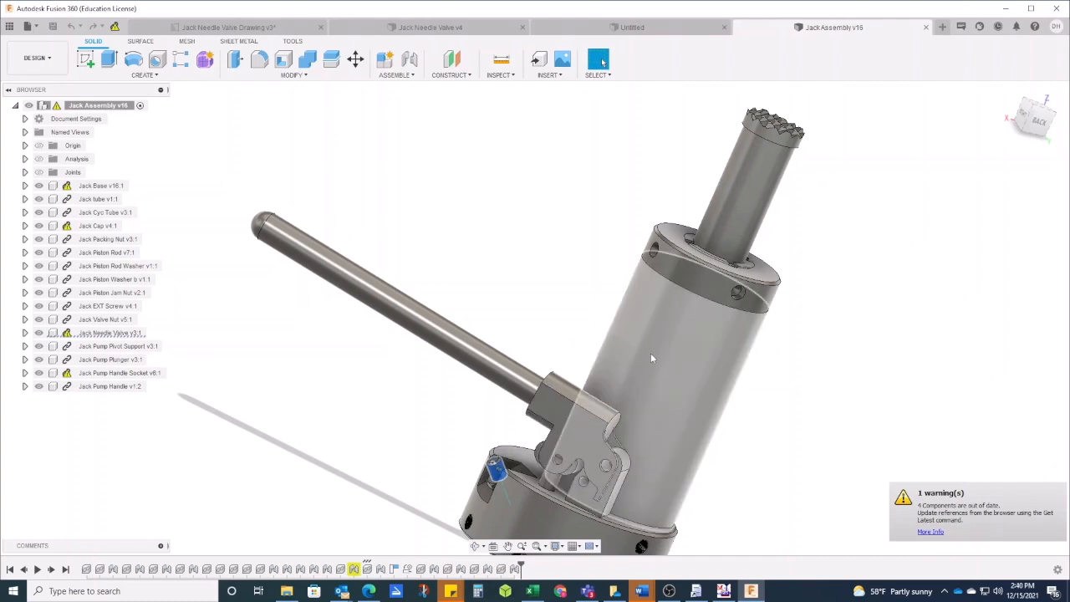
{"action": "mouse_move", "coordinate": [689, 305]}
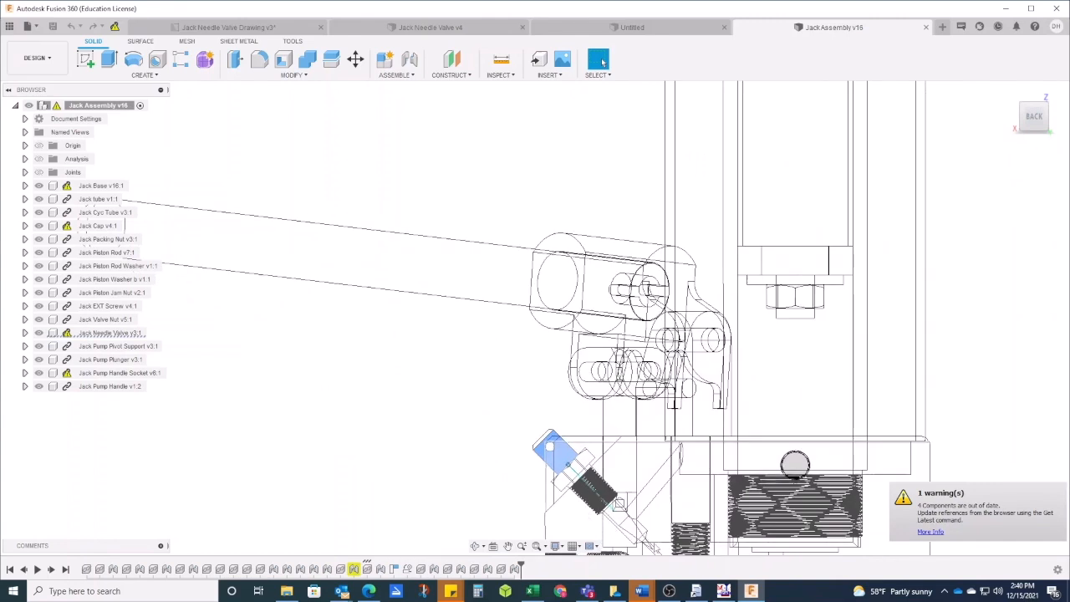
{"action": "mouse_move", "coordinate": [654, 550]}
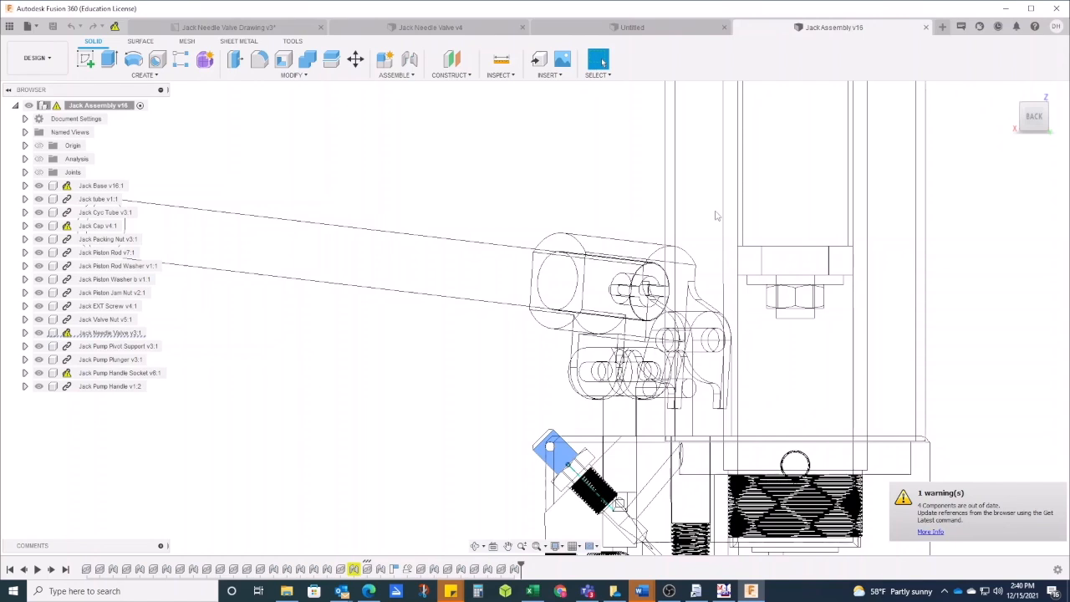
{"action": "mouse_move", "coordinate": [677, 204]}
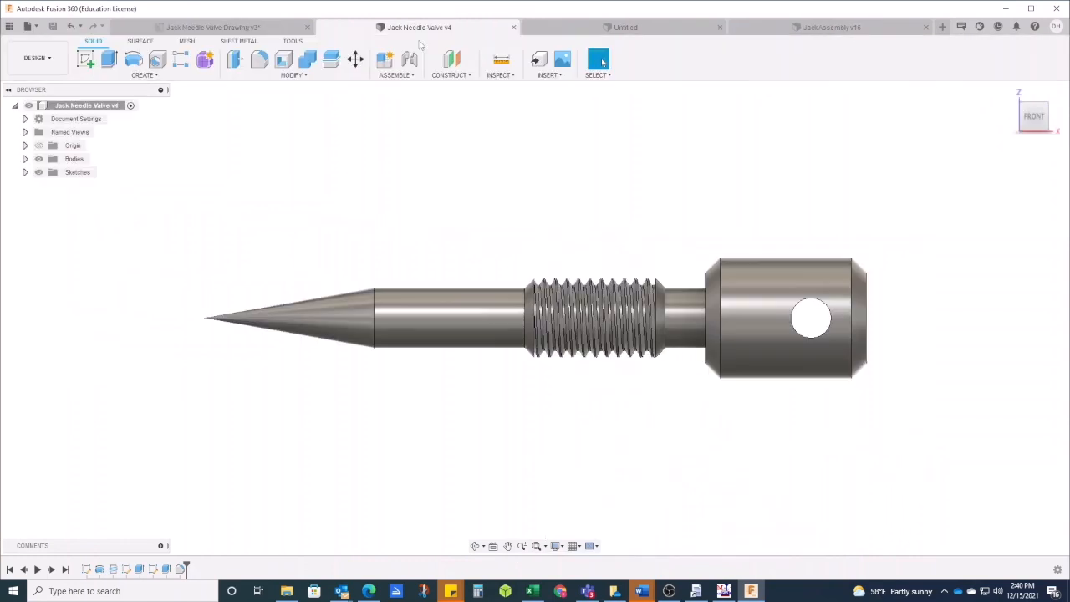
{"action": "mouse_move", "coordinate": [562, 200]}
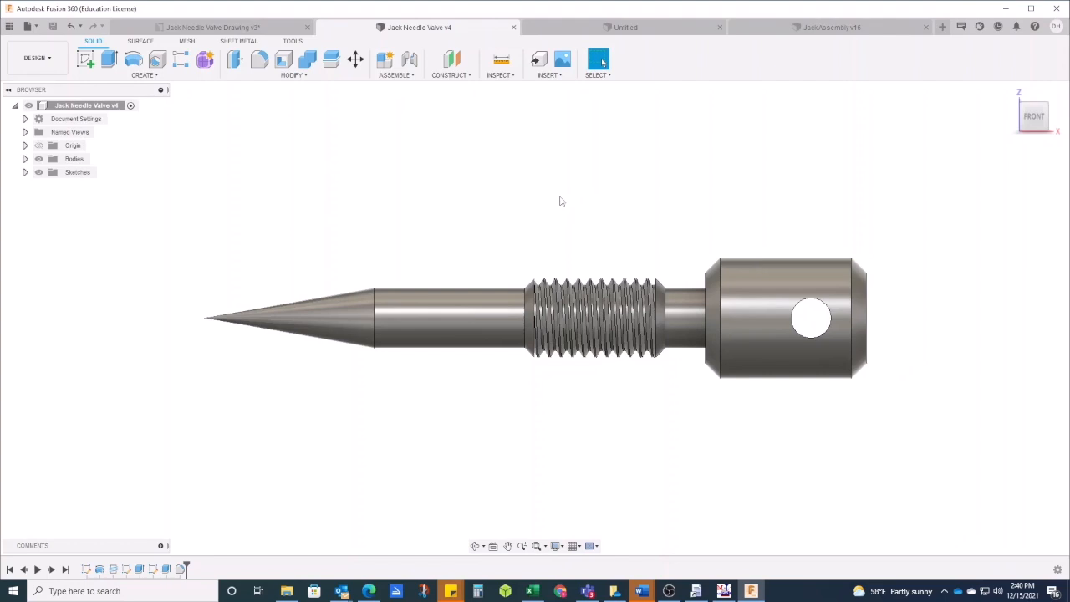
{"action": "mouse_move", "coordinate": [284, 60]}
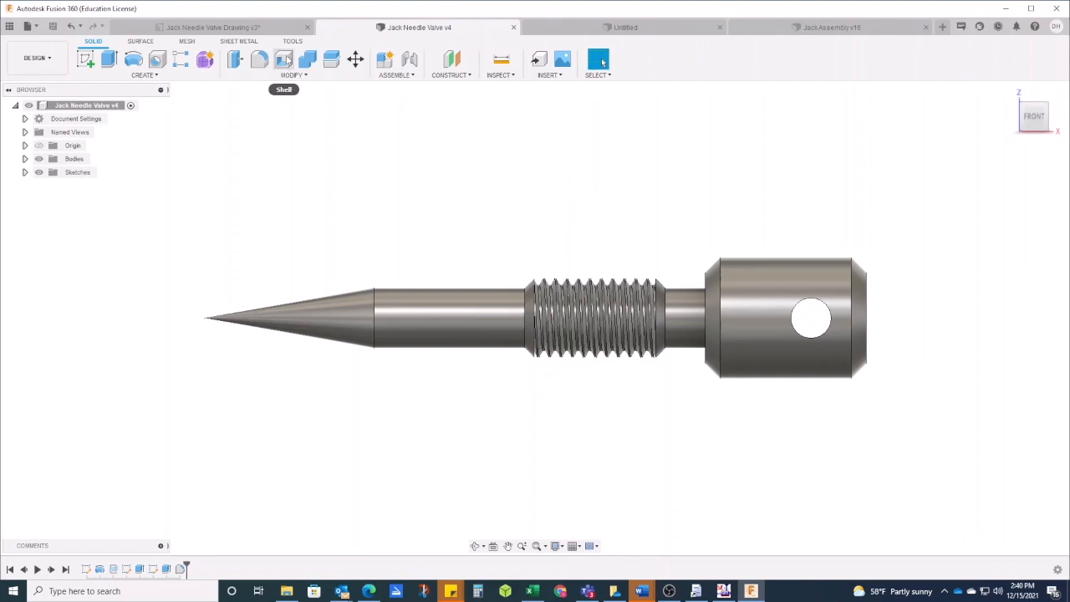
Switch to the Jack Needle Valve Drawing showing its dimensioned views and thread callout
{"action": "left_click", "coordinate": [215, 27]}
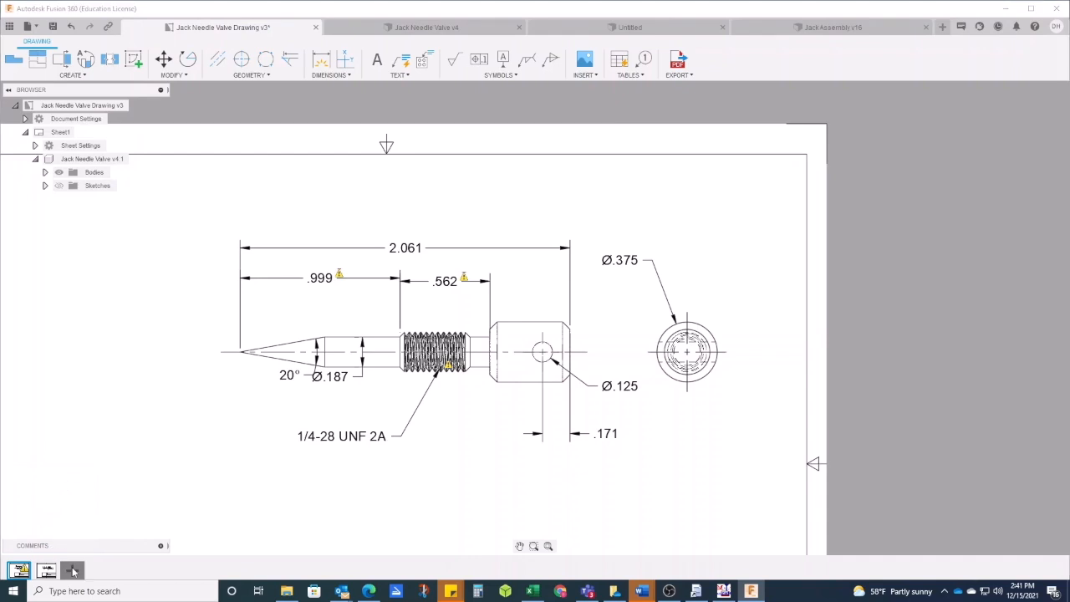
Add a blank Sheet 3 to the Jack Needle Valve drawing
{"action": "left_click", "coordinate": [72, 570]}
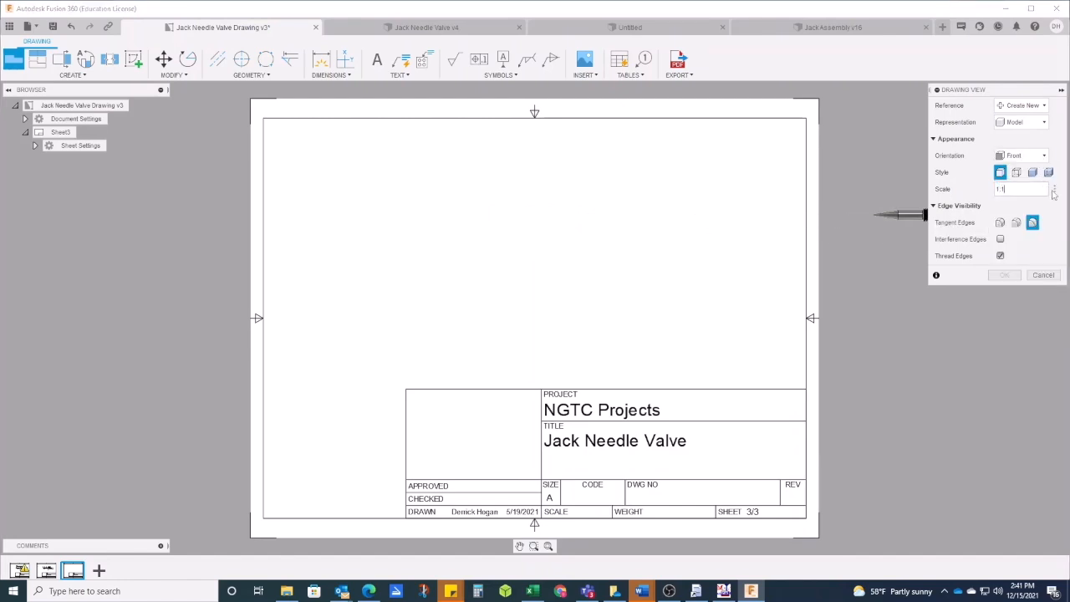
Place the needle valve's front view on the new sheet at 4:1 scale
{"action": "left_click", "coordinate": [1054, 189]}
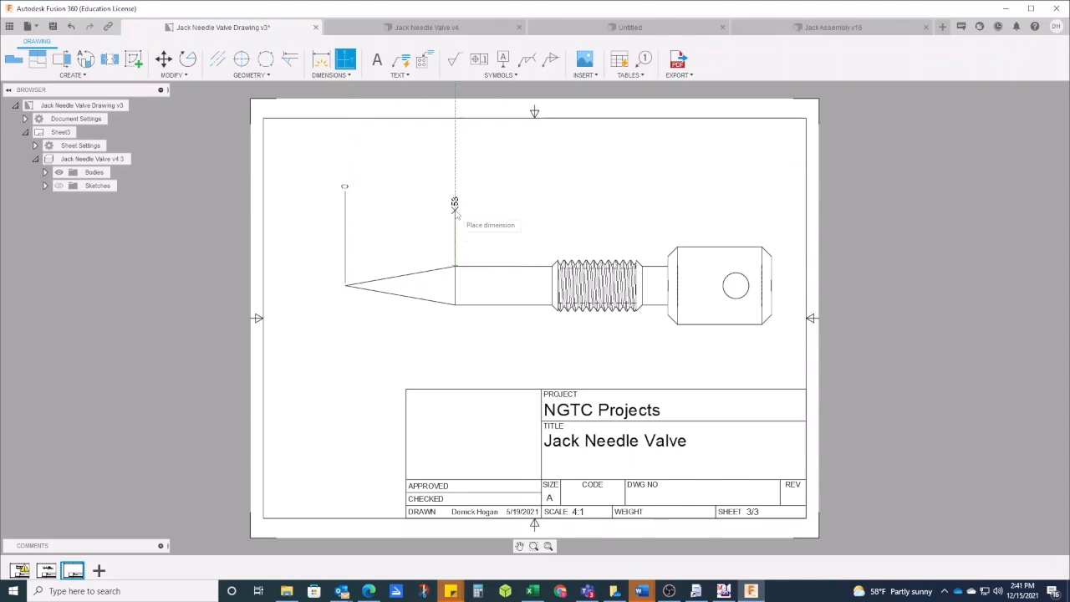
Place ordinate dimensions from 0 at the needle tip out to 2.061 at the head
{"action": "left_click", "coordinate": [455, 201]}
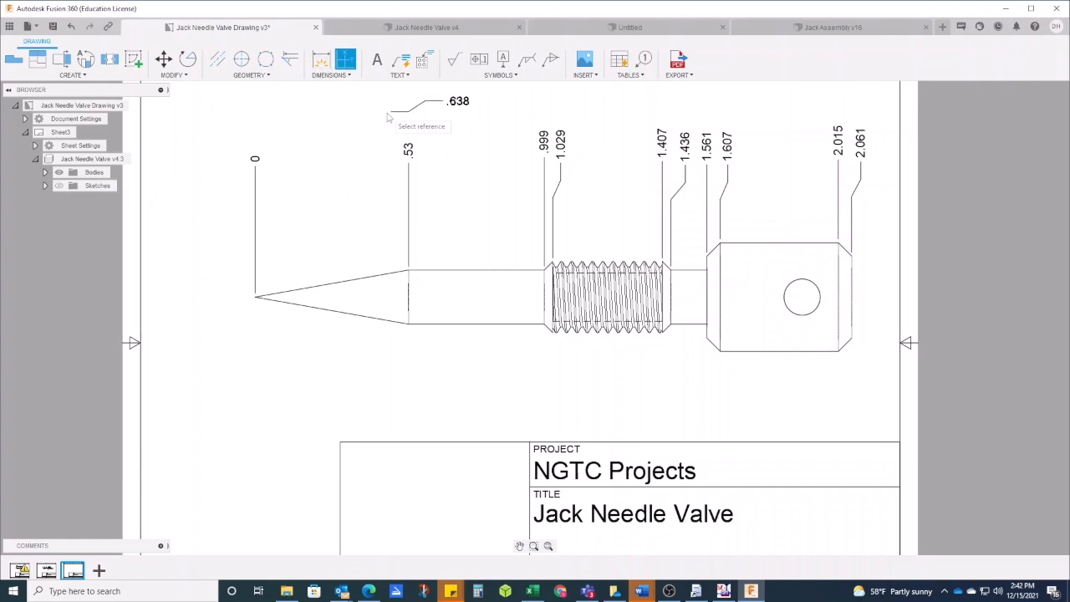
Dimension the shaft, neck and head diameters as .187, .375 and .283
{"action": "left_click", "coordinate": [331, 60]}
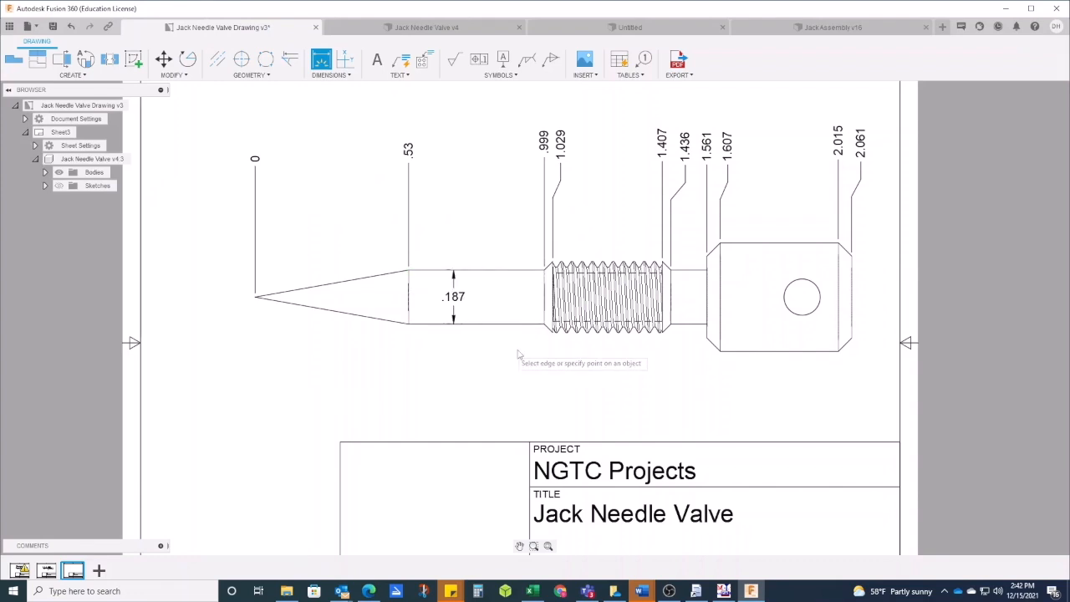
{"action": "left_click", "coordinate": [756, 354]}
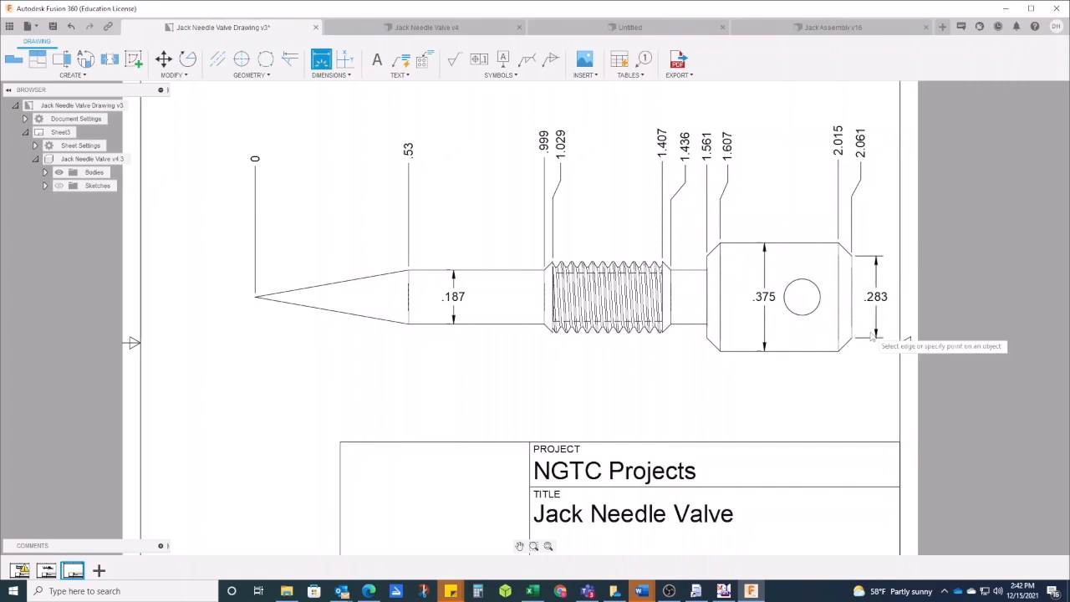
{"action": "mouse_move", "coordinate": [693, 278]}
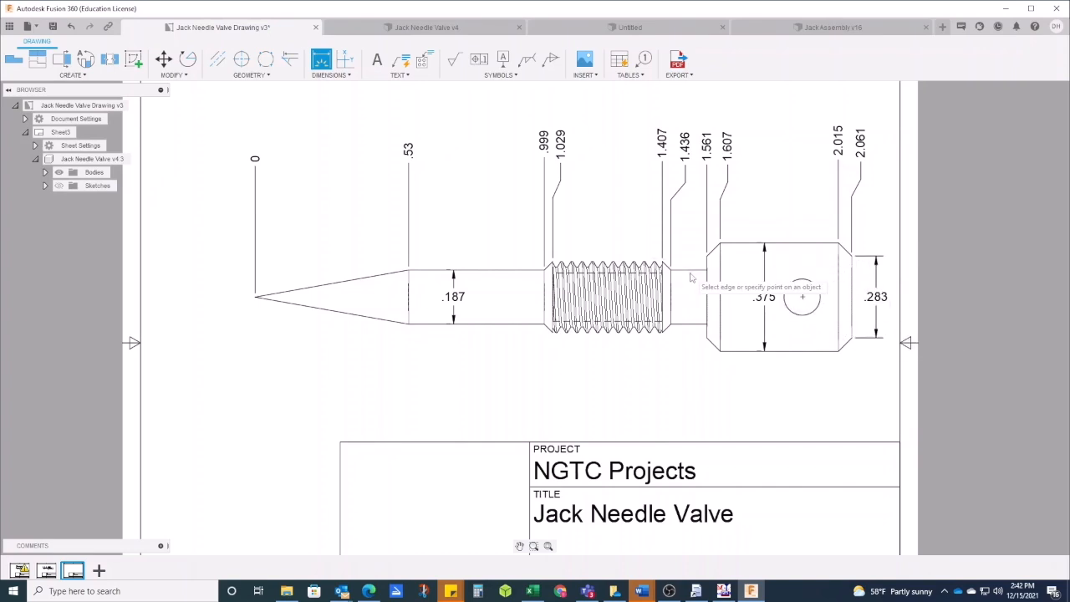
{"action": "left_click", "coordinate": [688, 276]}
{"action": "type", "text": "1/4-28 UNC"}
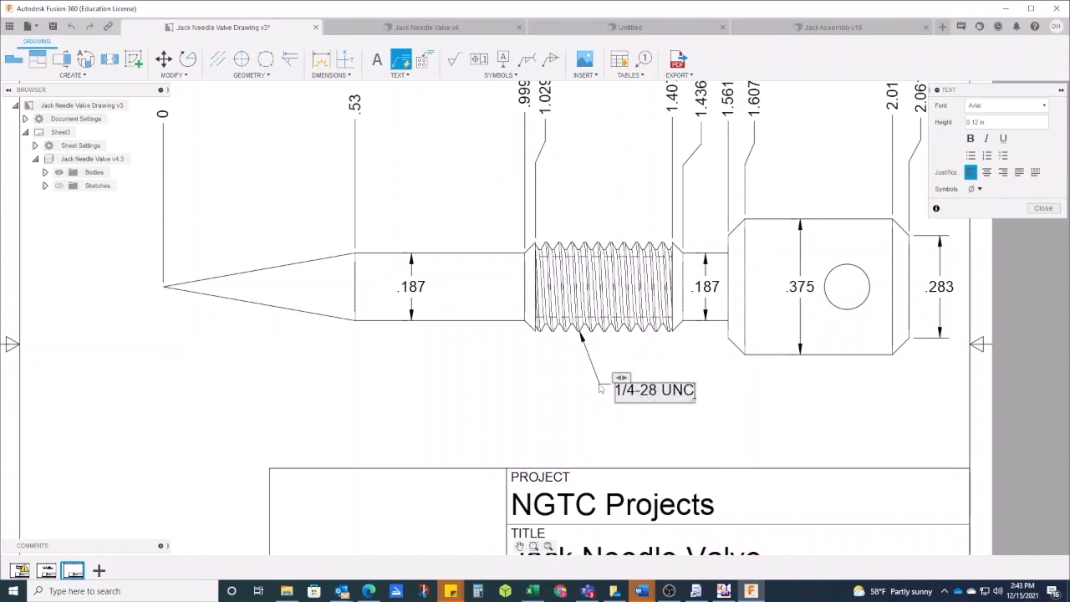
Finish the leader note on the threaded section reading 1/4-28 UNC 2A
{"action": "type", "text": "2"}
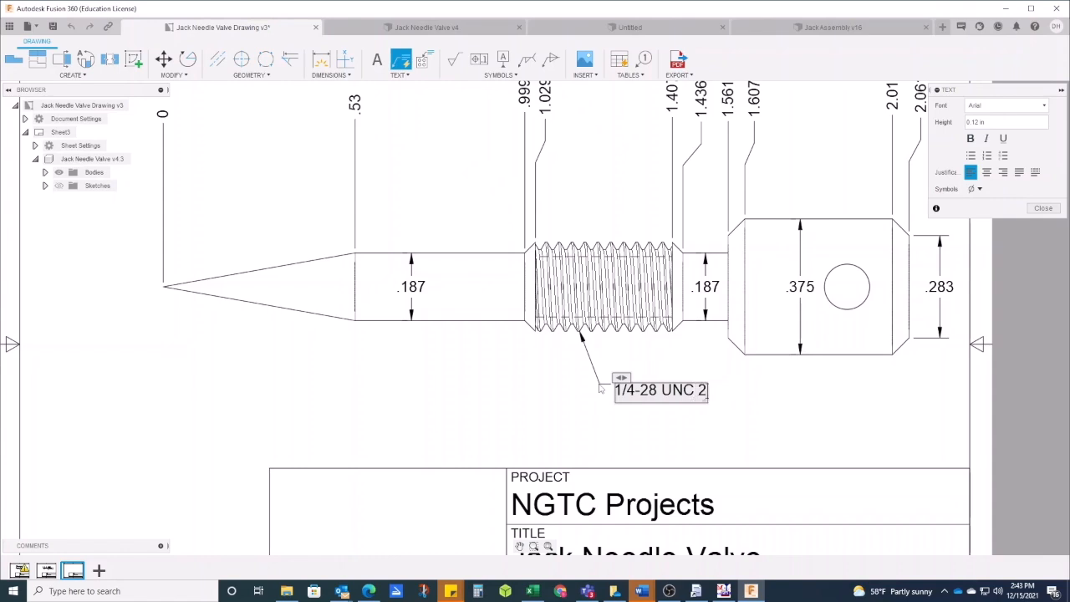
{"action": "type", "text": "A"}
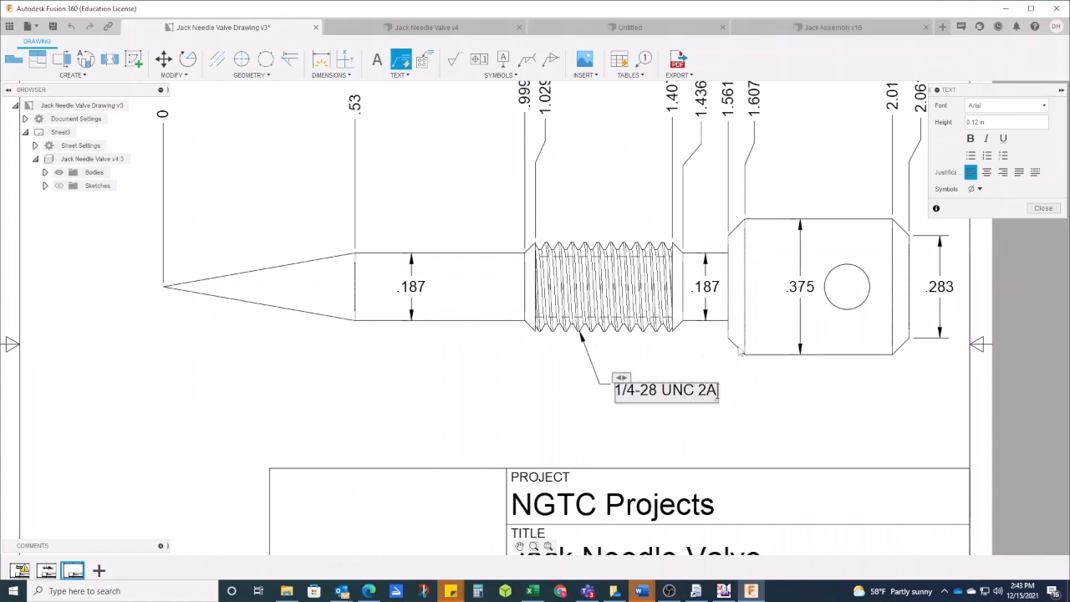
{"action": "left_click", "coordinate": [1044, 207]}
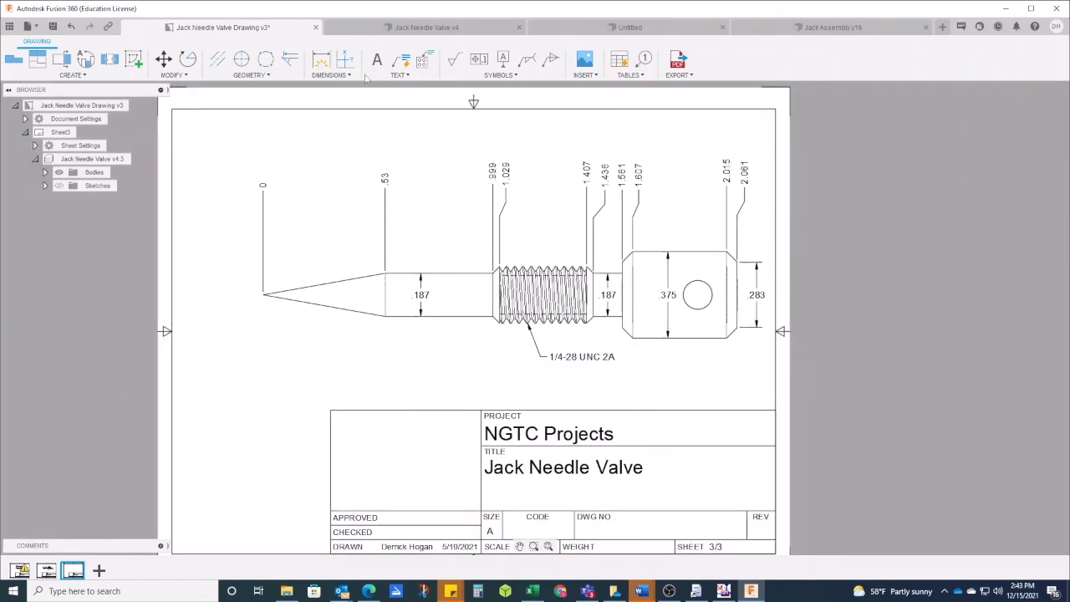
Place a 20° angular dimension between the tapered edges of the needle point
{"action": "left_click", "coordinate": [321, 60]}
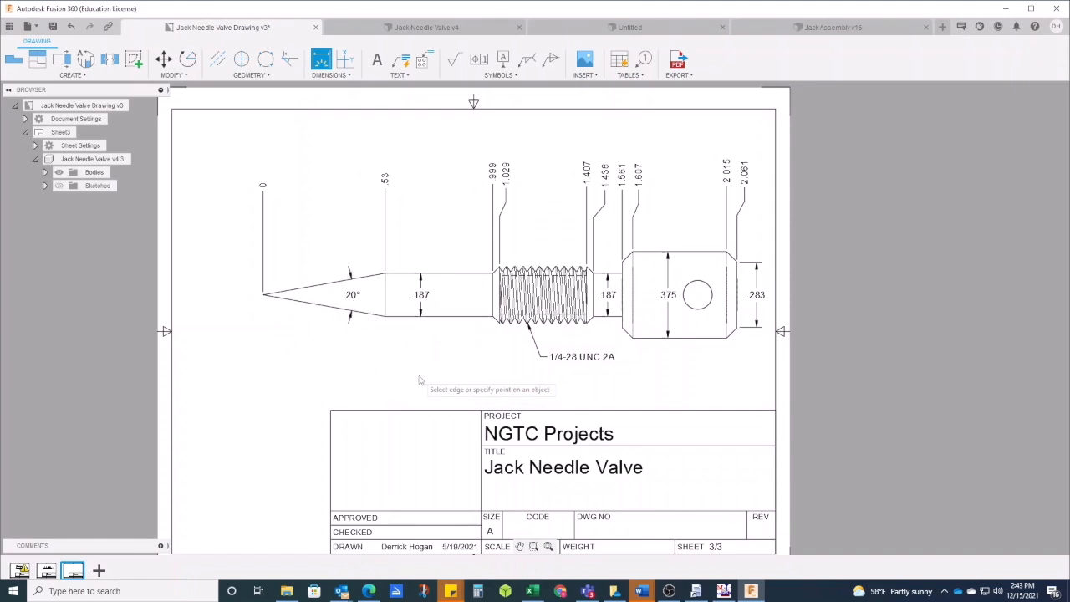
{"action": "mouse_move", "coordinate": [418, 376]}
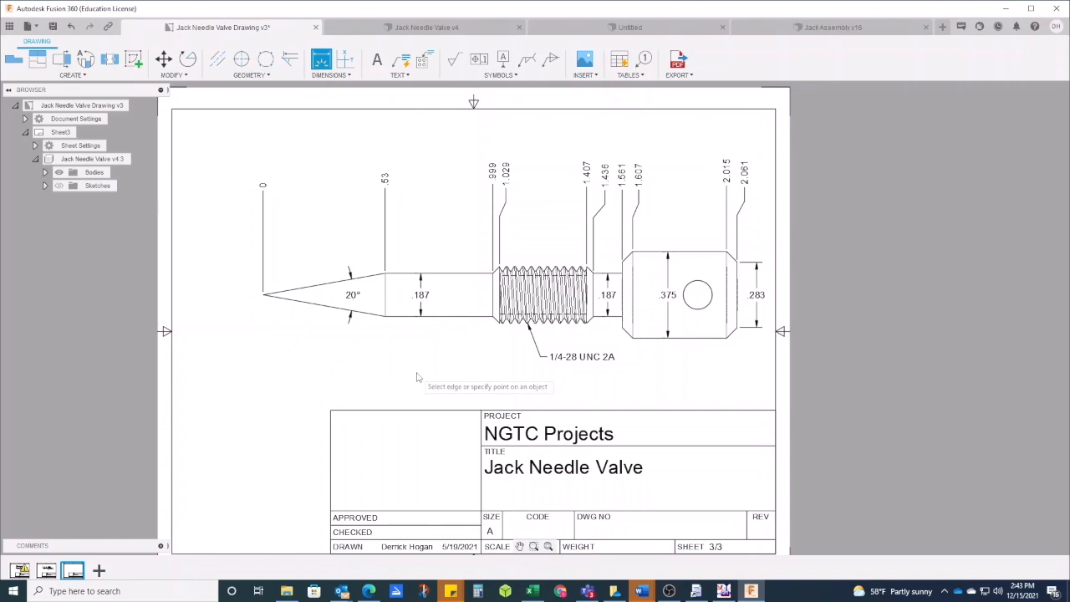
{"action": "scroll", "scroll_direction": "up", "scroll_amount": 3}
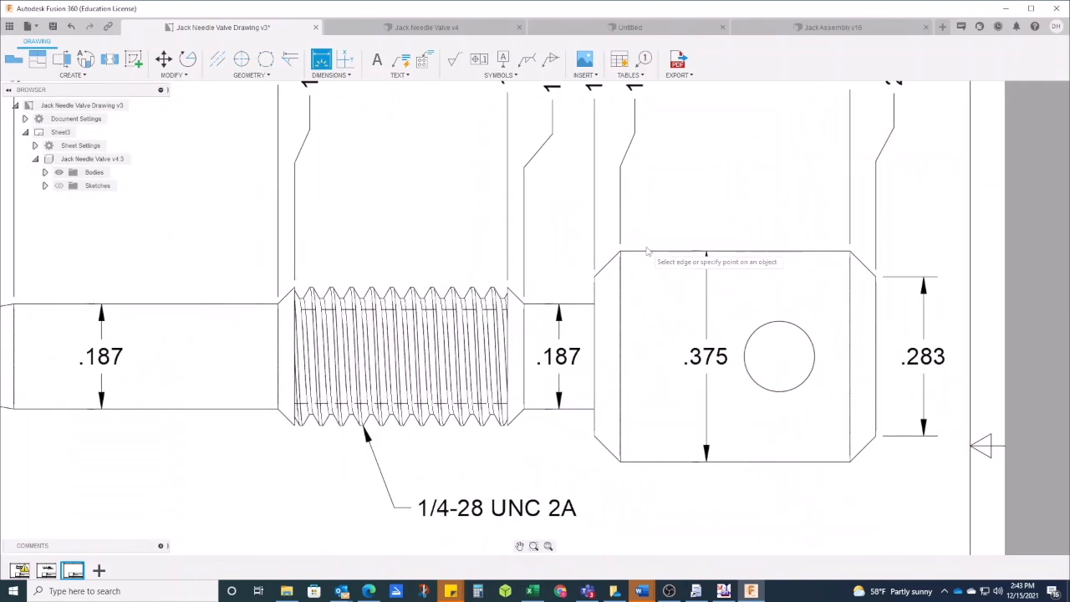
{"action": "mouse_move", "coordinate": [425, 134]}
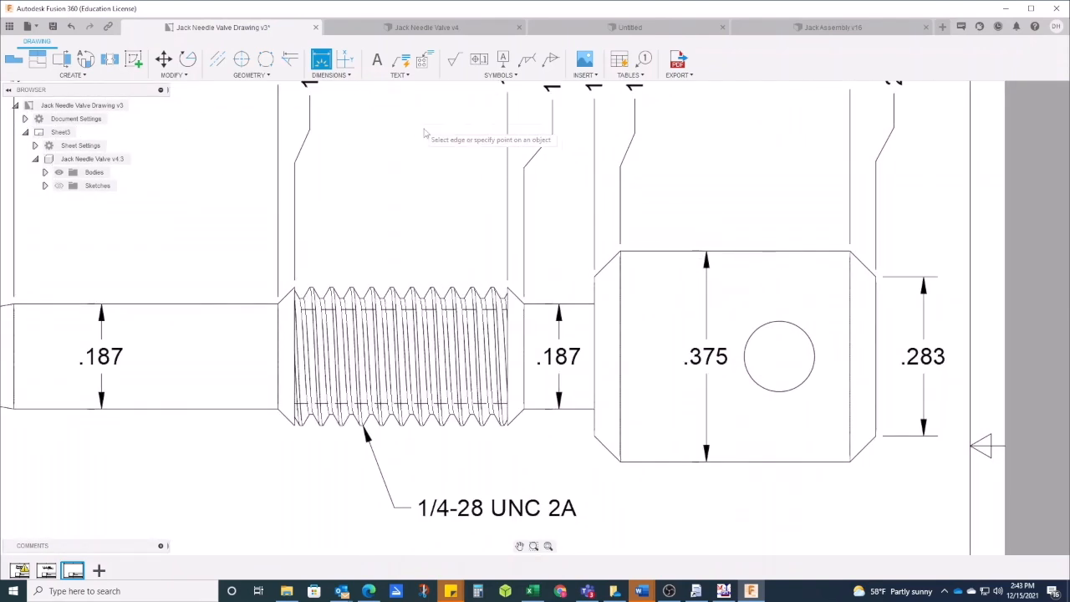
{"action": "mouse_move", "coordinate": [388, 90]}
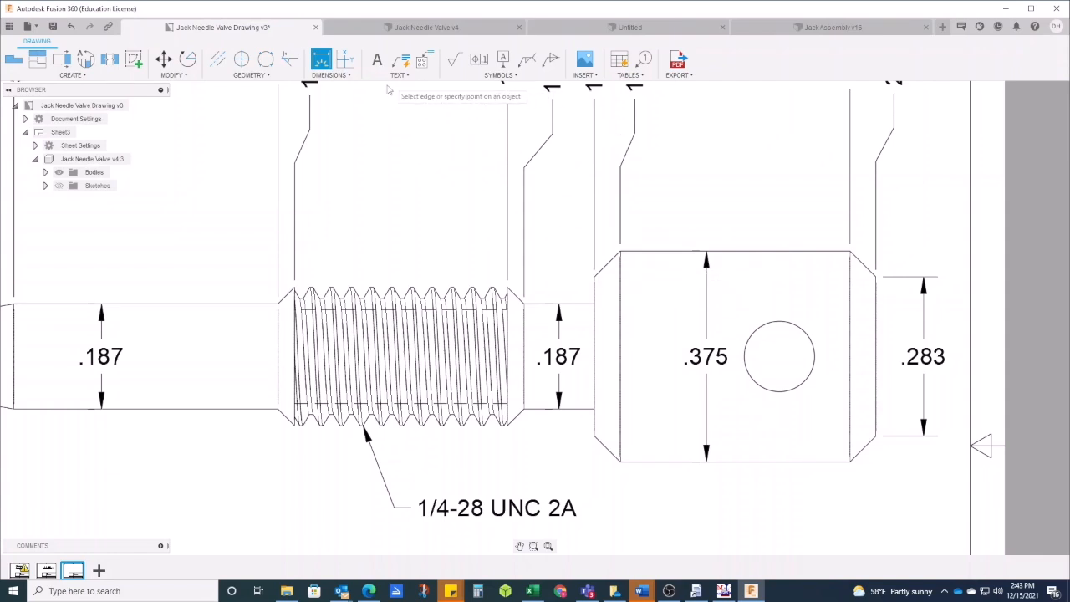